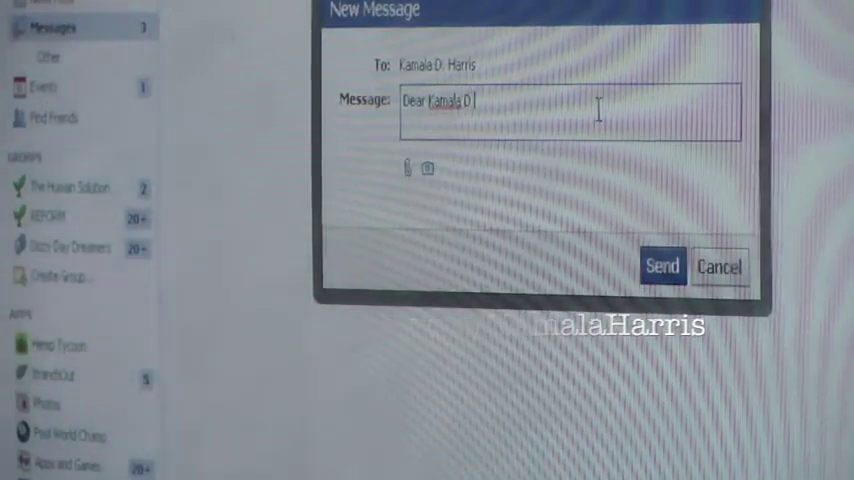
{"action": "type", "text": "Har"}
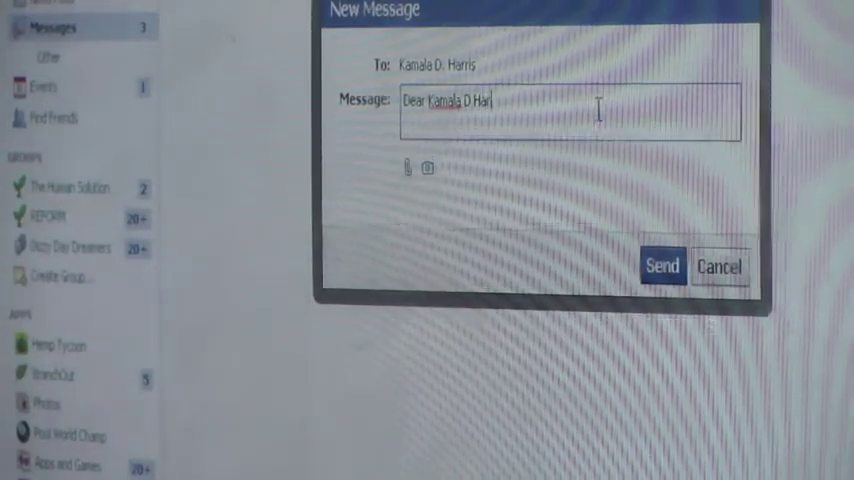